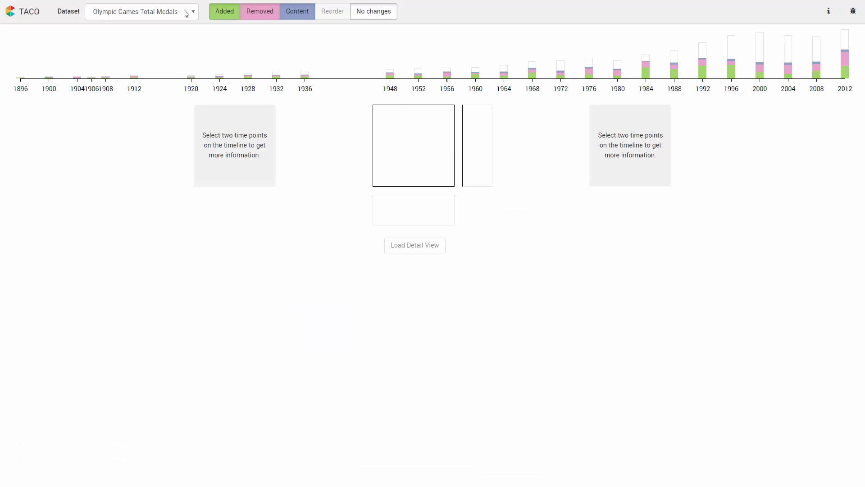
Keep Olympic Games Total Medals and pick 1936 and 1948 as time points, loading the detail view
{"action": "left_click", "coordinate": [141, 10]}
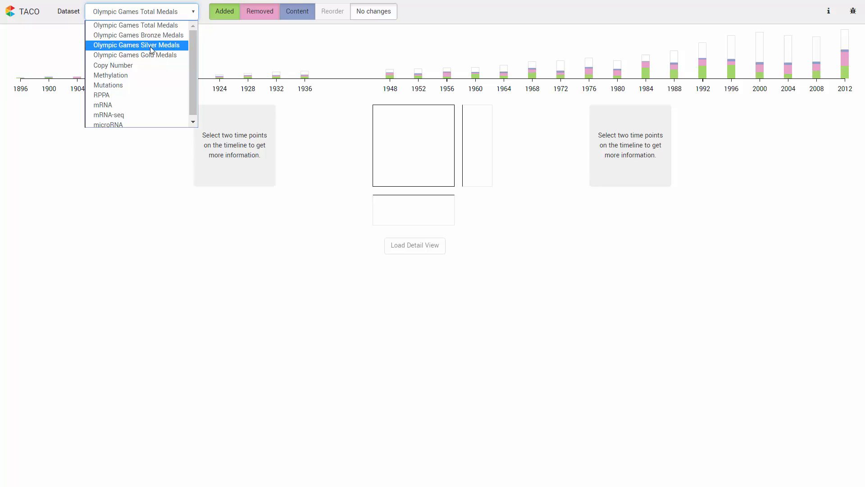
{"action": "left_click", "coordinate": [140, 11]}
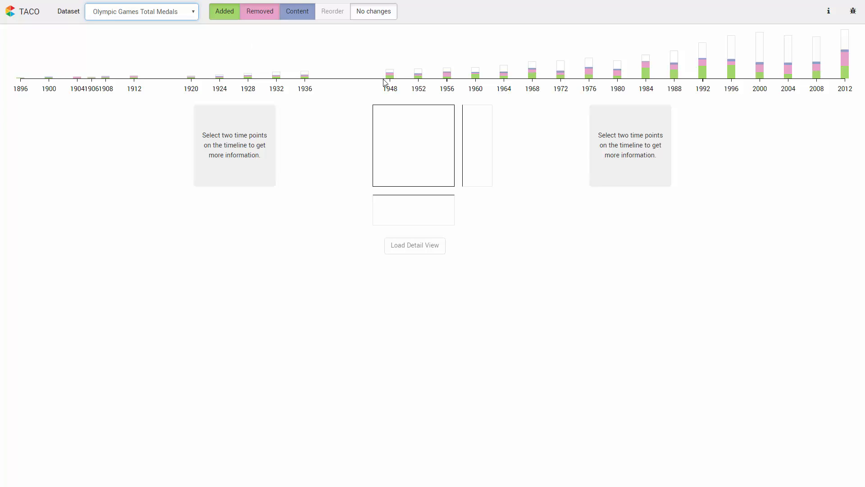
{"action": "mouse_move", "coordinate": [333, 85]}
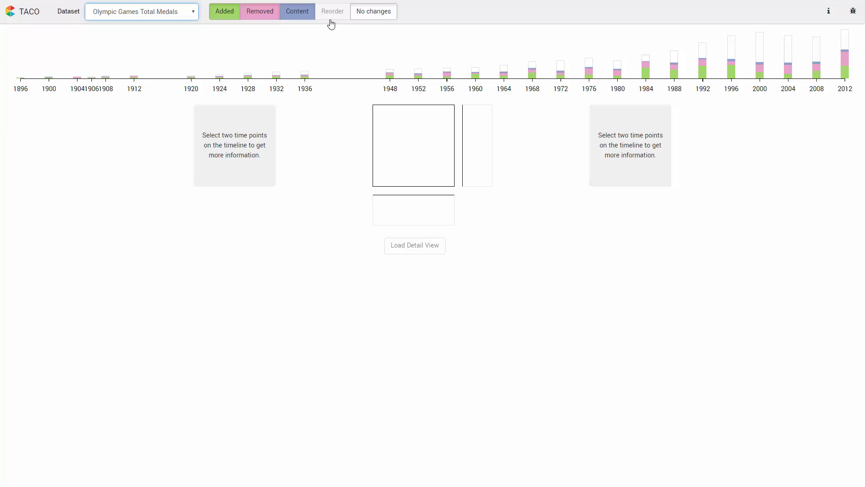
{"action": "left_click", "coordinate": [333, 11]}
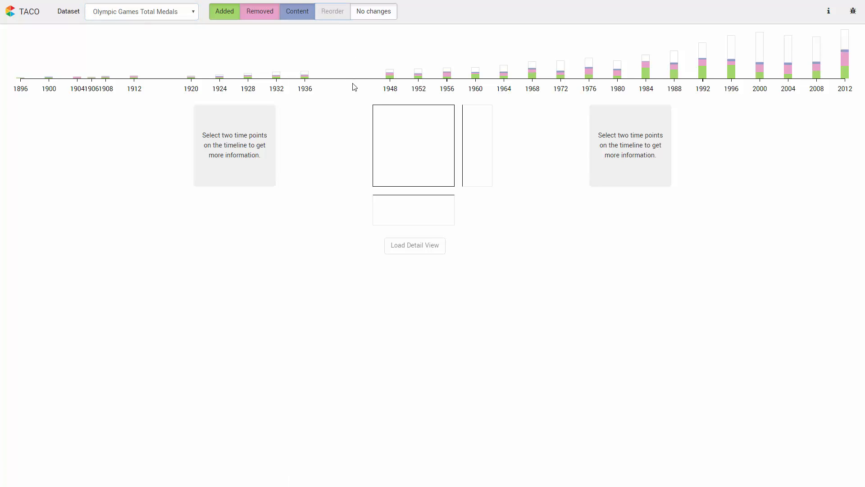
{"action": "mouse_move", "coordinate": [390, 88]}
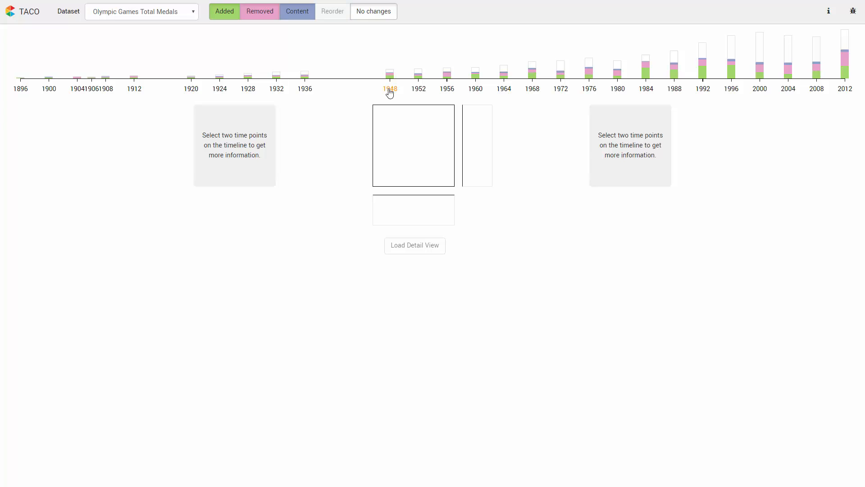
{"action": "left_click", "coordinate": [303, 88]}
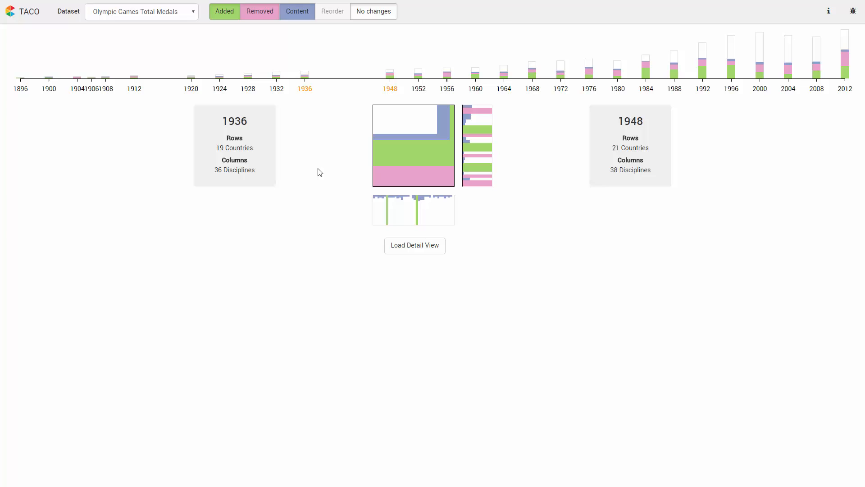
{"action": "mouse_move", "coordinate": [260, 158]}
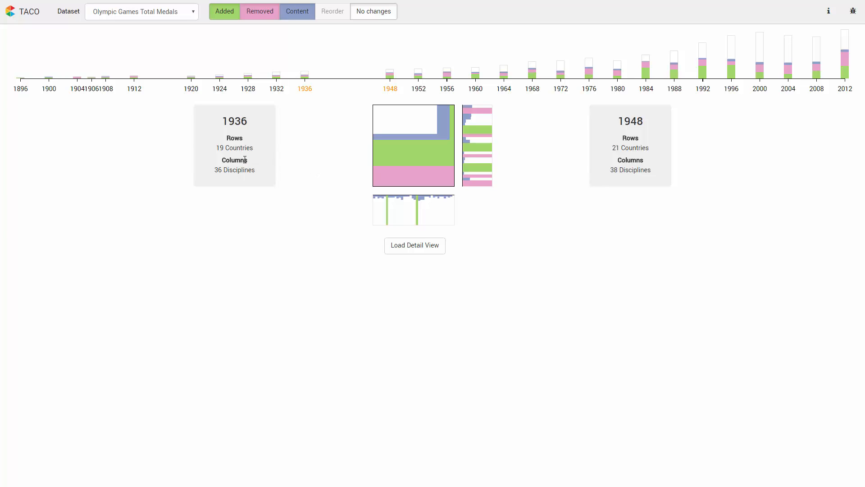
{"action": "mouse_move", "coordinate": [608, 160]}
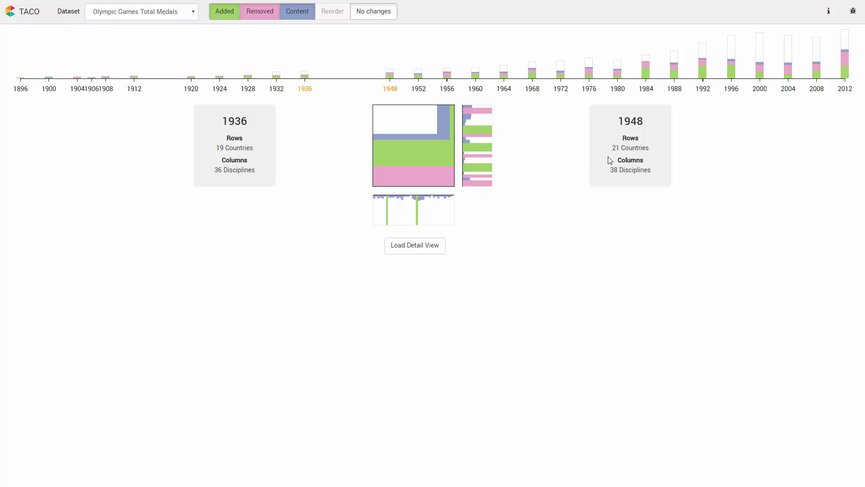
{"action": "mouse_move", "coordinate": [417, 160]}
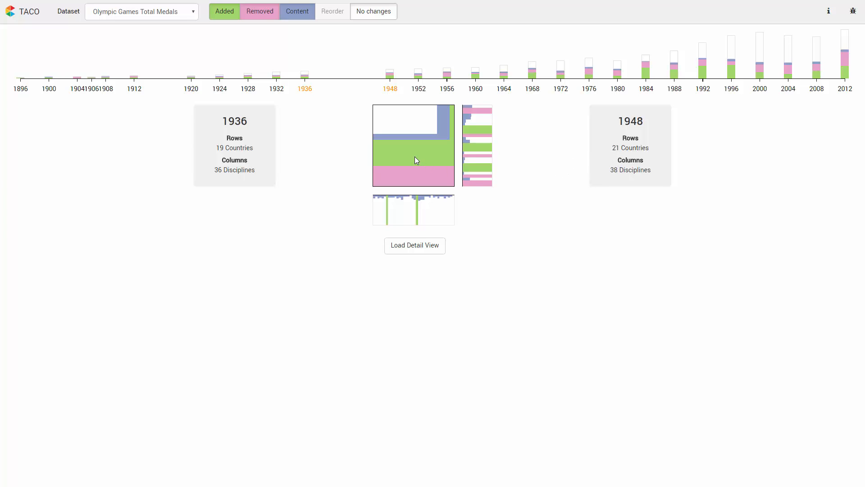
{"action": "mouse_move", "coordinate": [414, 161]}
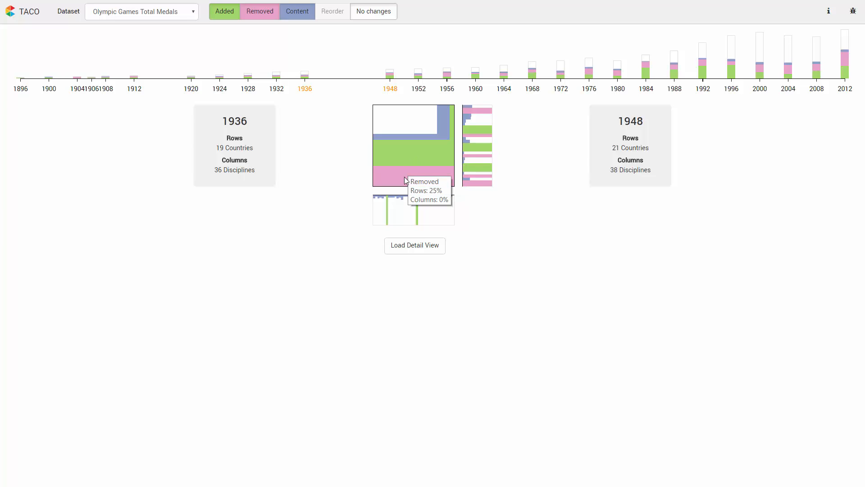
{"action": "mouse_move", "coordinate": [451, 198]}
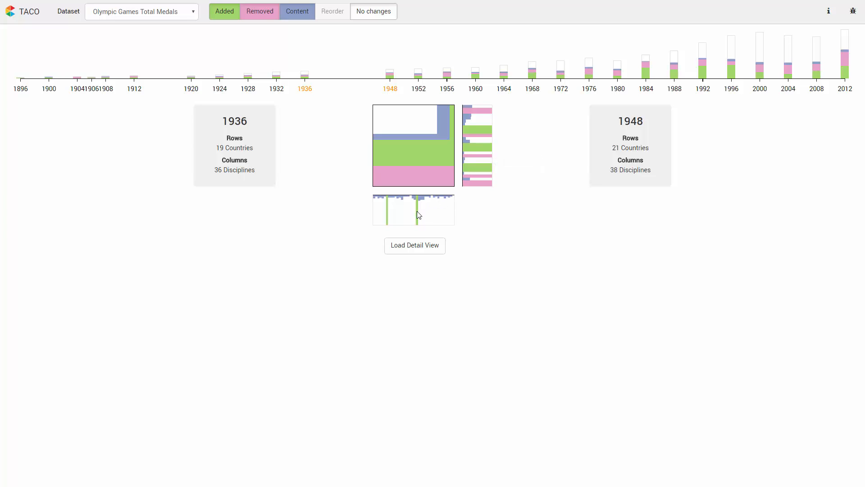
{"action": "mouse_move", "coordinate": [417, 215]}
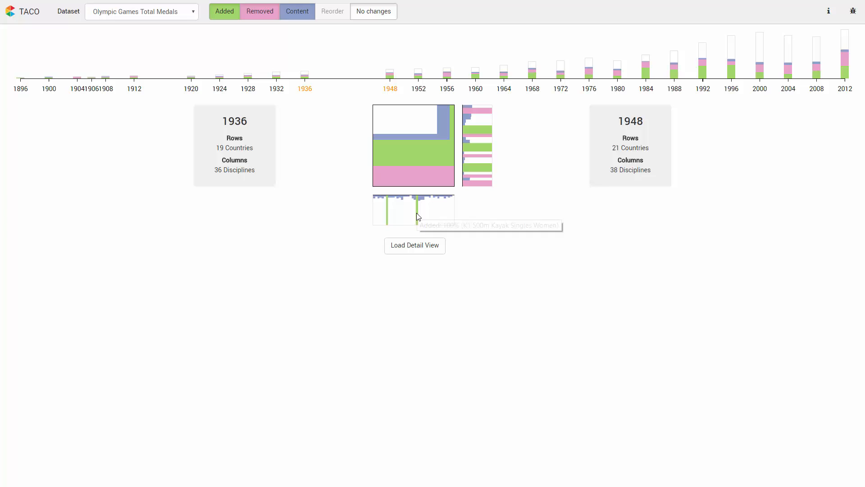
{"action": "mouse_move", "coordinate": [390, 215]}
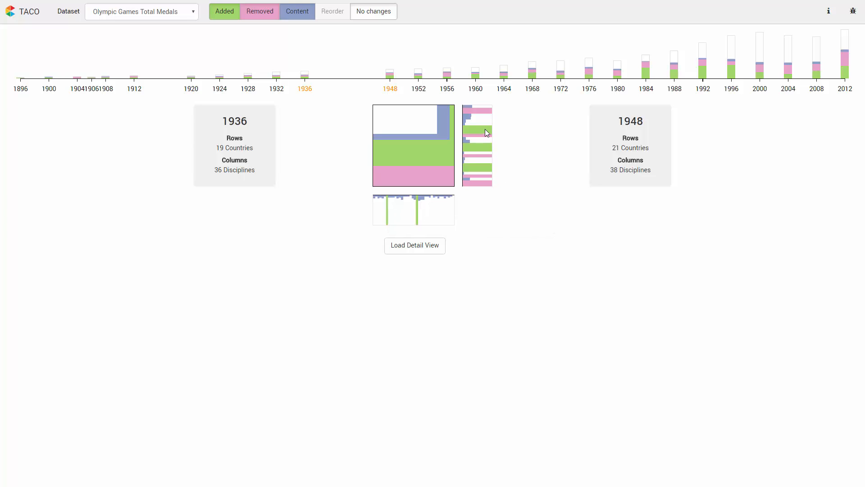
{"action": "mouse_move", "coordinate": [484, 139]}
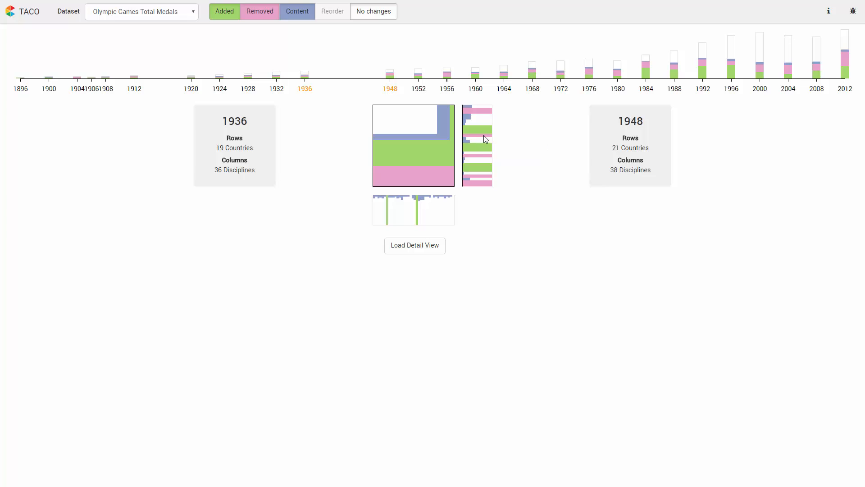
{"action": "mouse_move", "coordinate": [521, 136]}
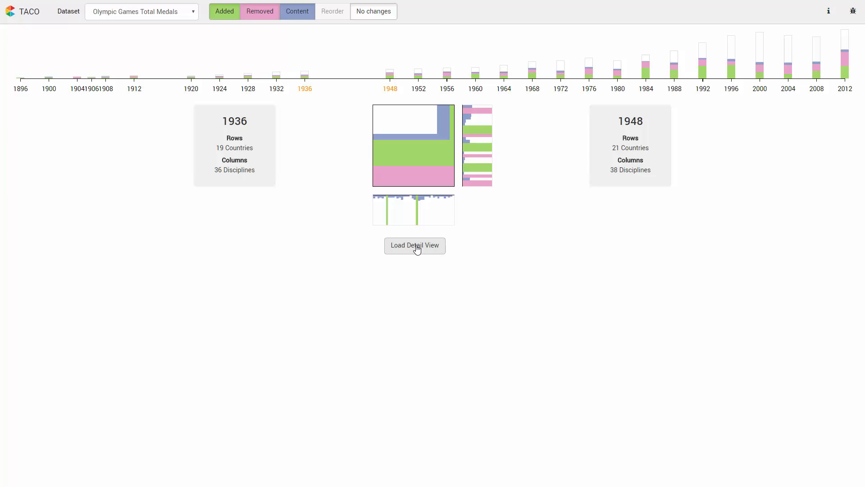
{"action": "left_click", "coordinate": [414, 245]}
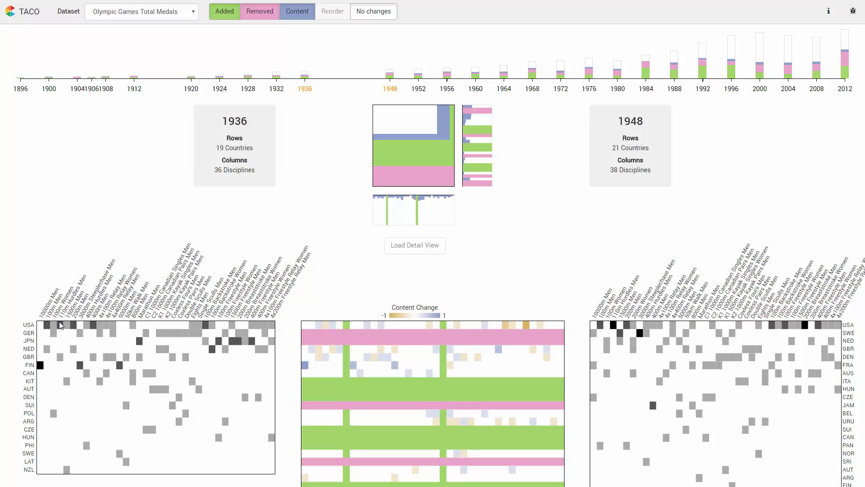
{"action": "mouse_move", "coordinate": [29, 337]}
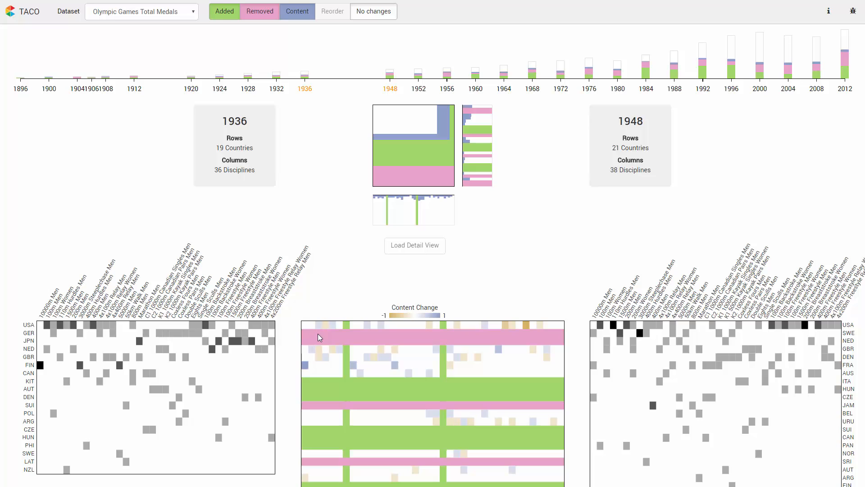
{"action": "mouse_move", "coordinate": [369, 337]}
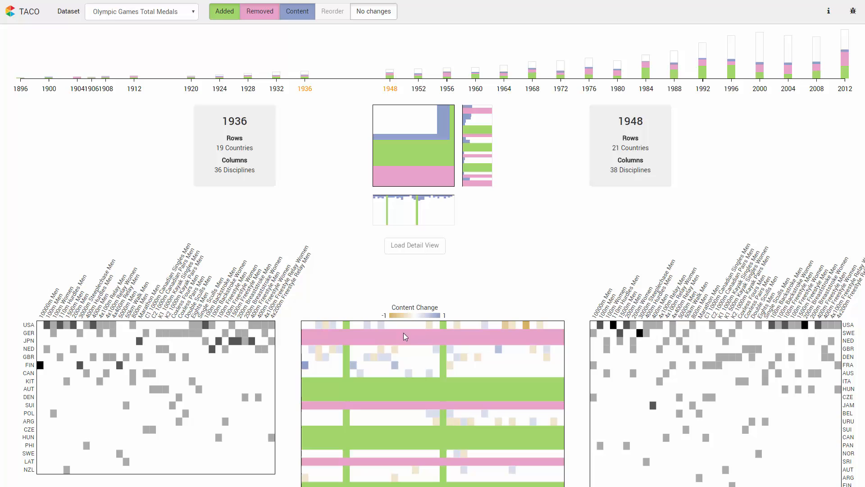
{"action": "mouse_move", "coordinate": [379, 335]}
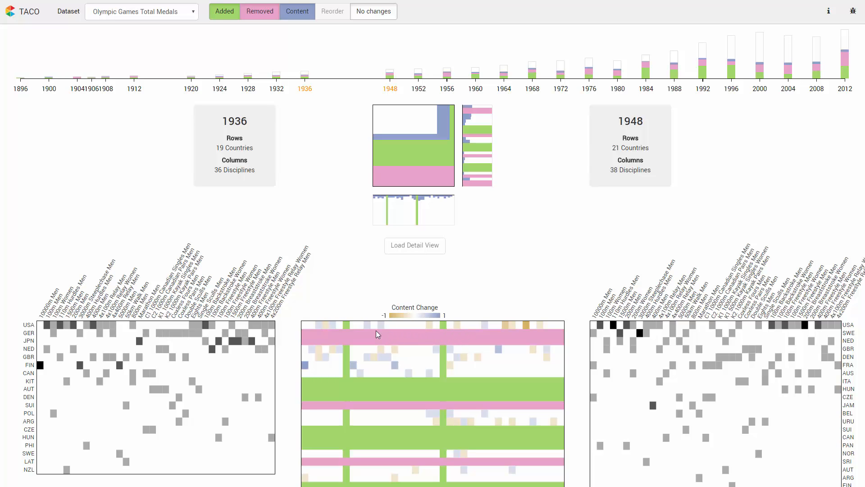
{"action": "mouse_move", "coordinate": [237, 41]}
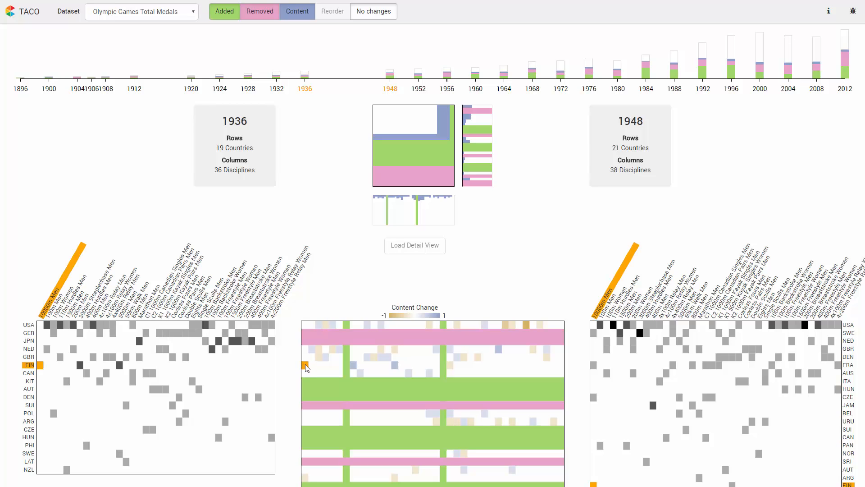
{"action": "mouse_move", "coordinate": [85, 368]}
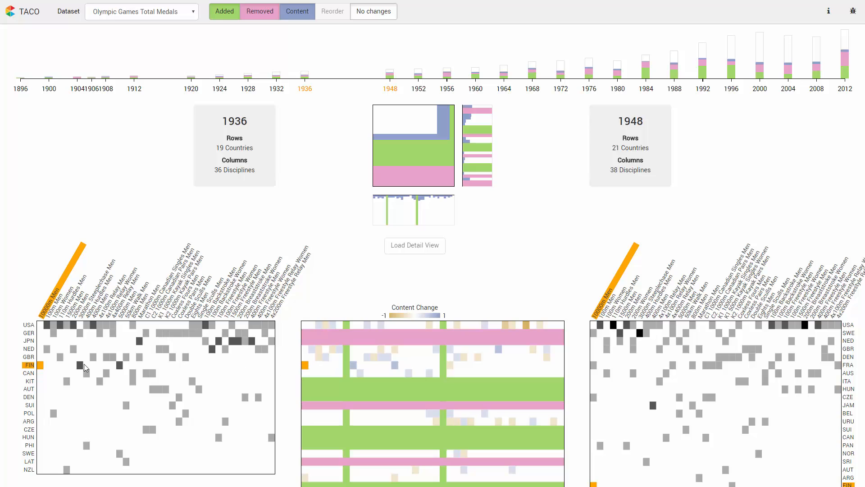
{"action": "mouse_move", "coordinate": [306, 364]}
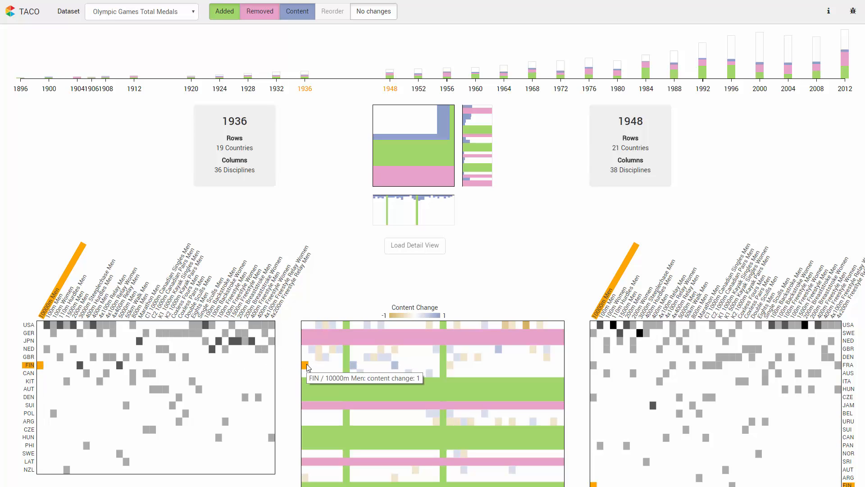
{"action": "mouse_move", "coordinate": [605, 401]}
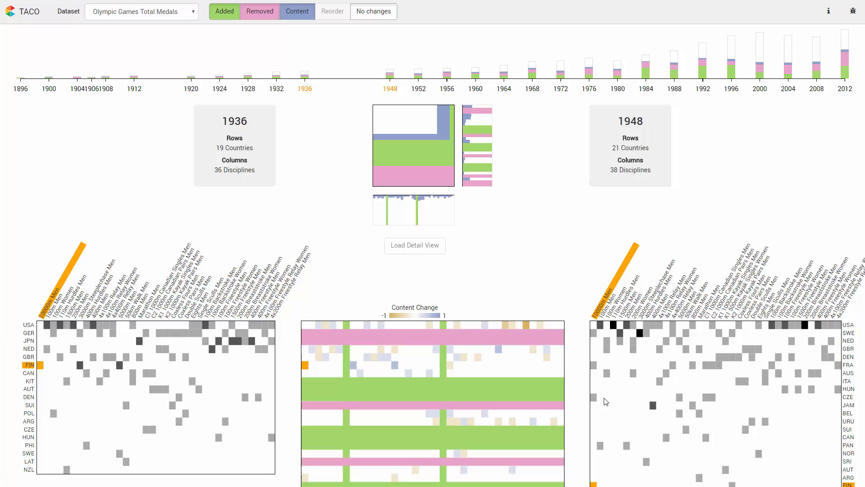
{"action": "mouse_move", "coordinate": [357, 378]}
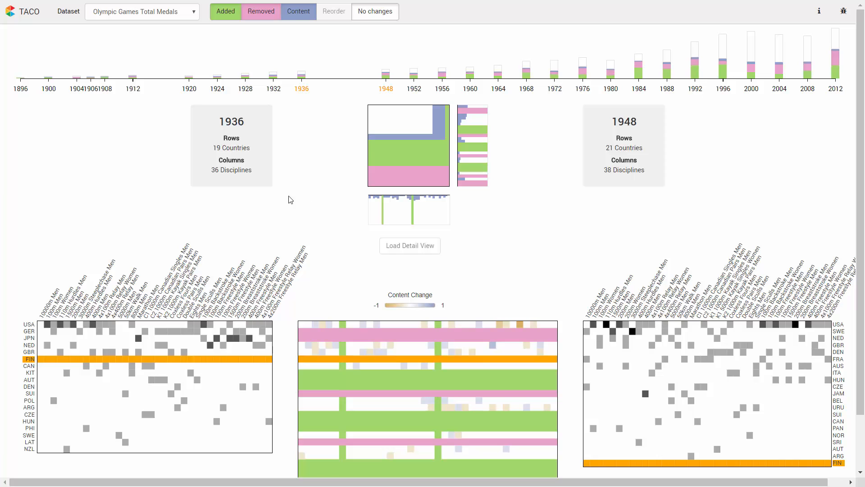
Focus the 1936–1948 comparison on country reordering, then switch the dataset to microRNA
{"action": "left_click", "coordinate": [333, 11]}
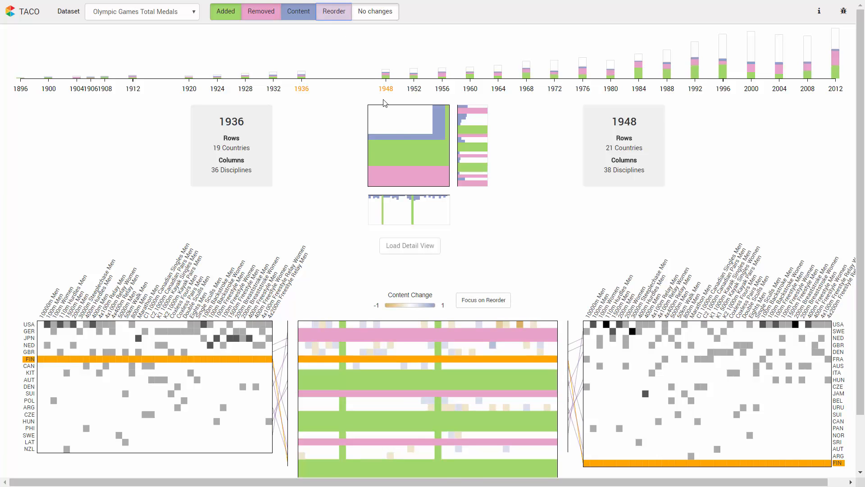
{"action": "left_click", "coordinate": [481, 299]}
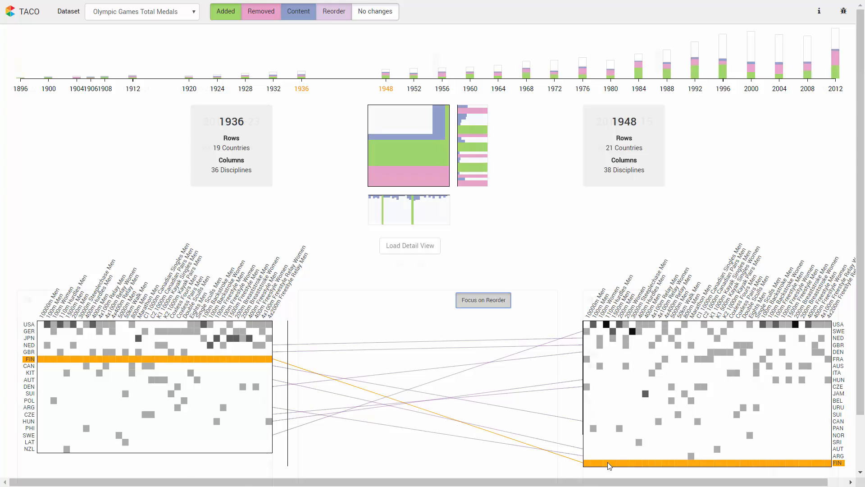
{"action": "left_click", "coordinate": [142, 11]}
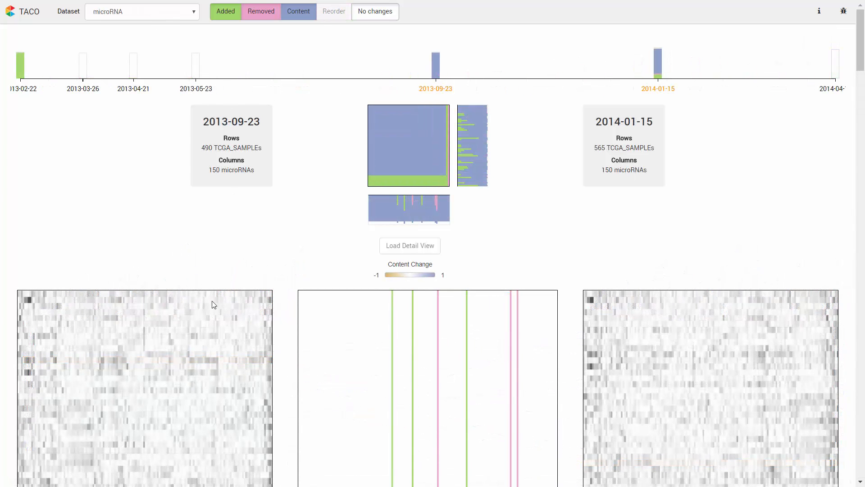
{"action": "scroll", "scroll_direction": "down", "scroll_amount": 3}
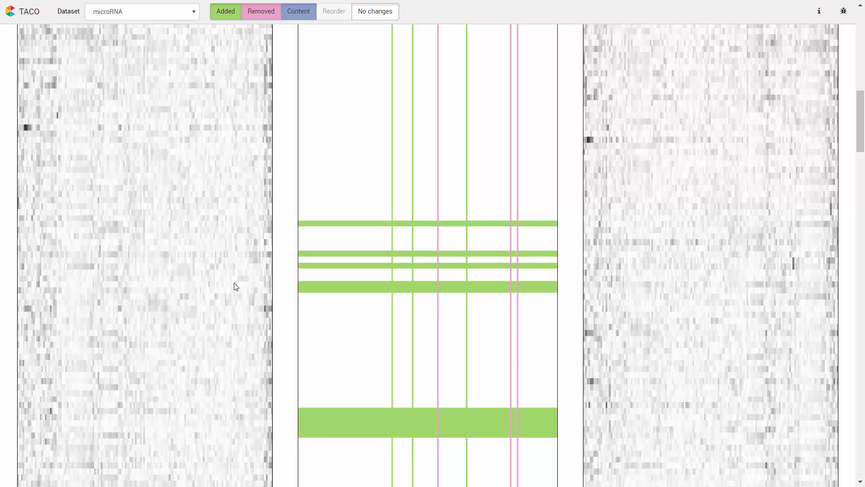